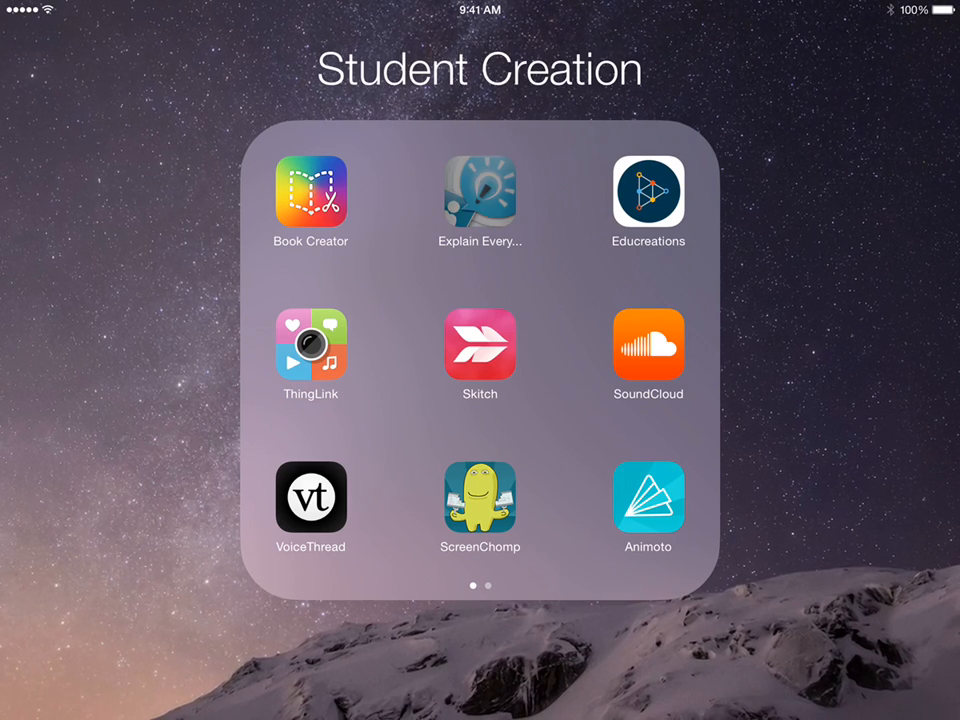
- Launch Explain Everything, check its settings, and create a new blank project
click(480, 190)
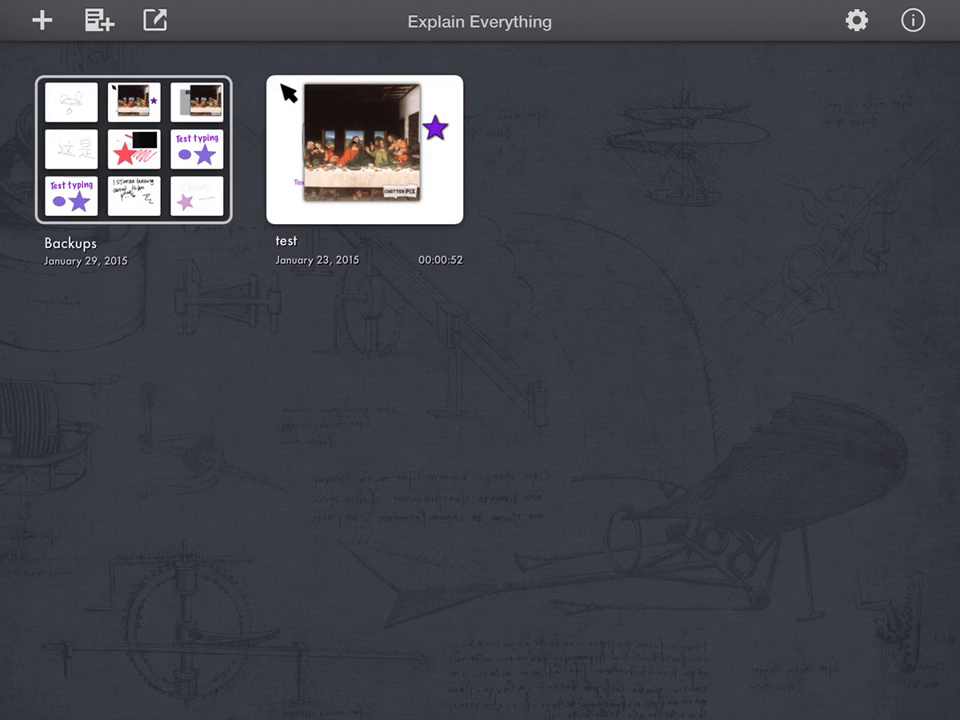
click(856, 22)
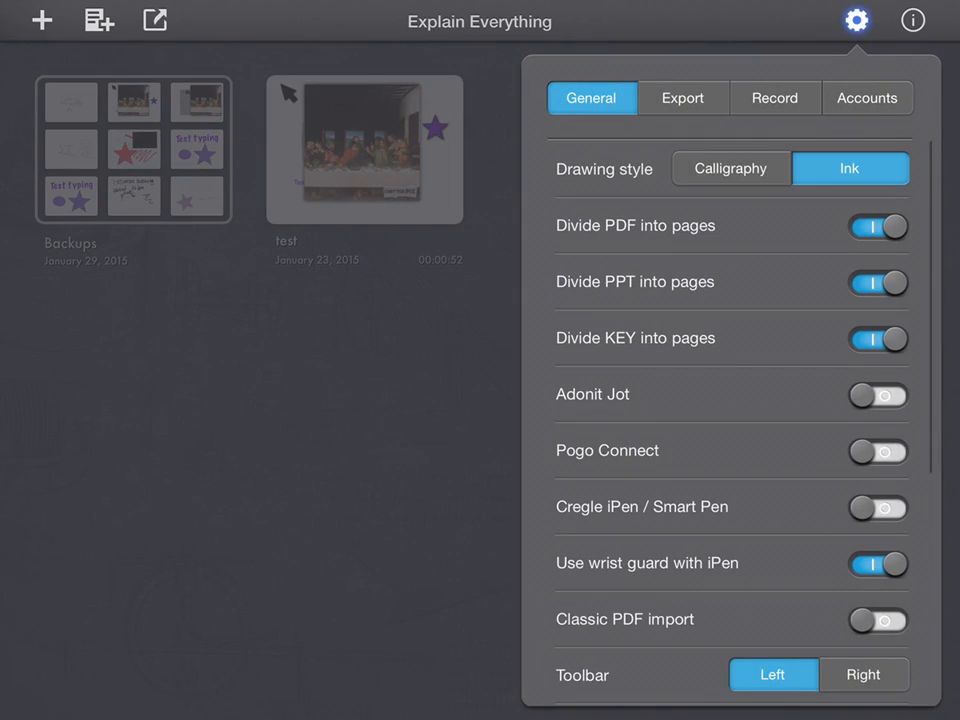
click(868, 96)
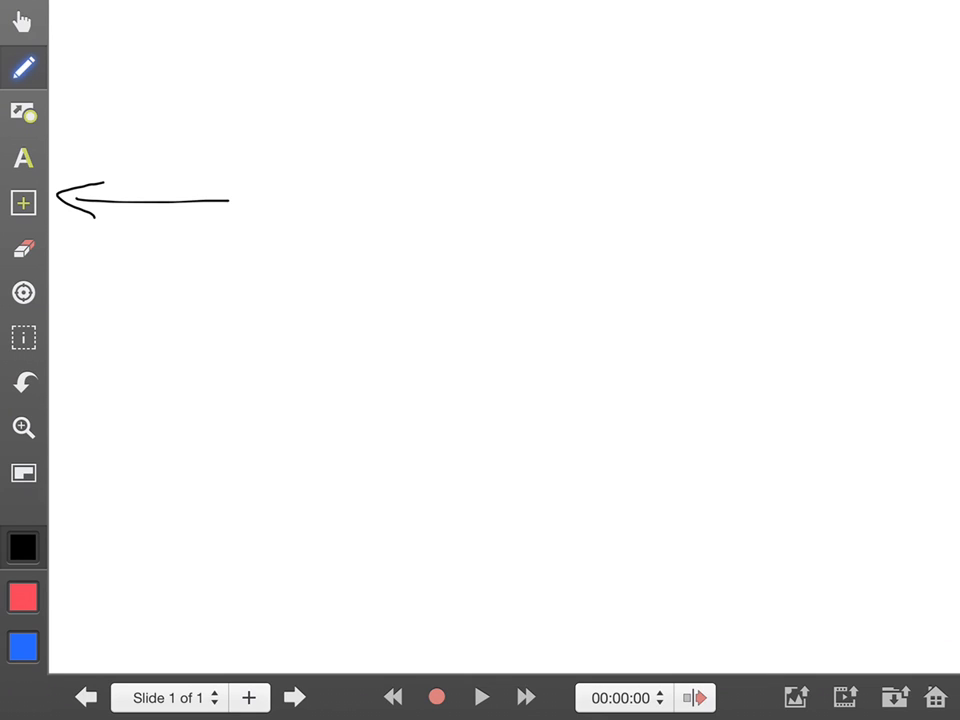
- Insert the L61Practice.PNG trapezoid picture from Google Drive's B Block HPA folder and start recording
click(24, 202)
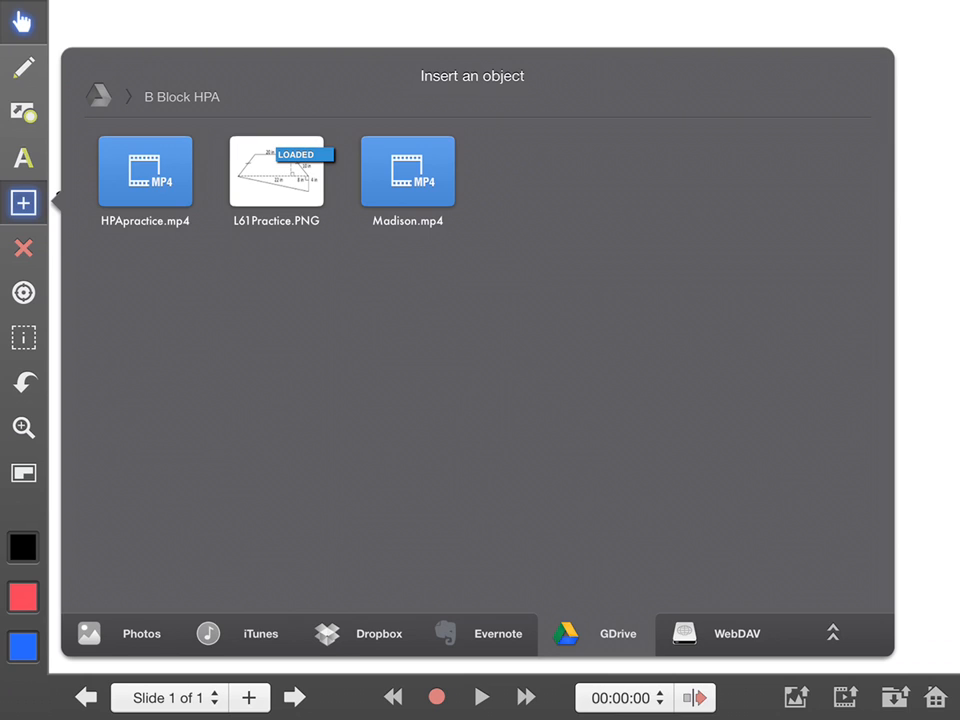
click(276, 172)
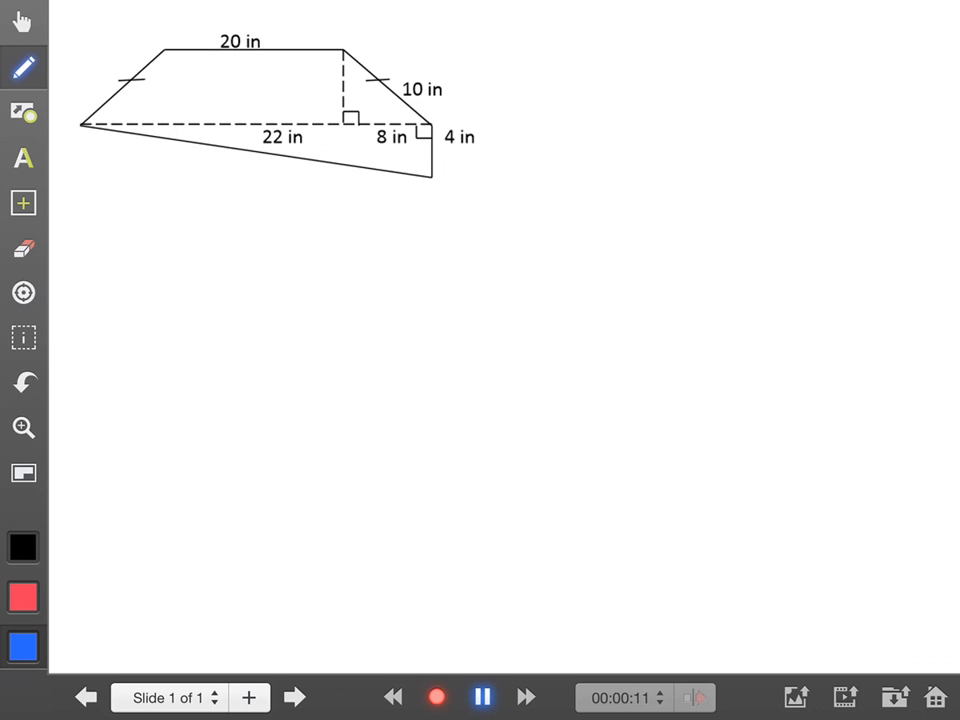
- Circle the top of the trapezoid and write 'Area trap + area of tri' below the diagram
drag(90, 104, 370, 44)
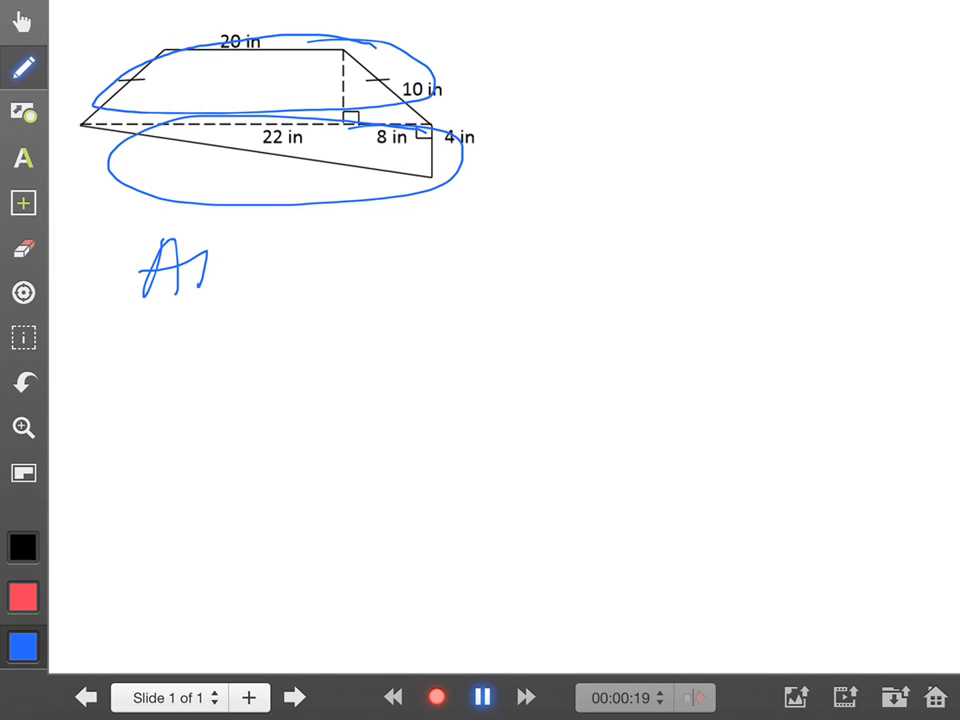
drag(200, 270, 380, 270)
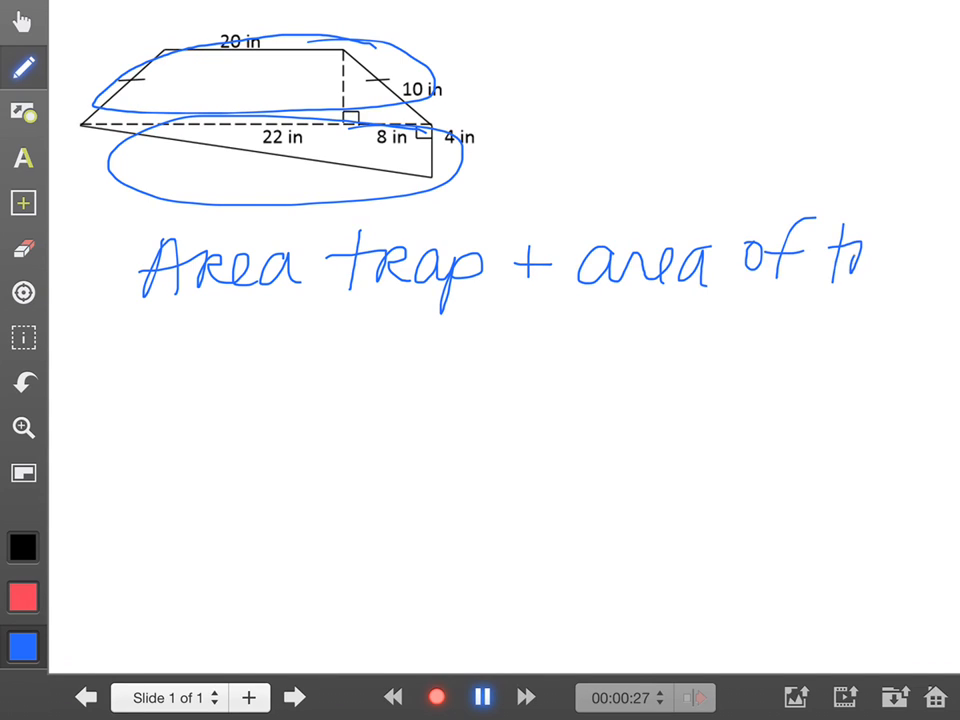
text(ri)
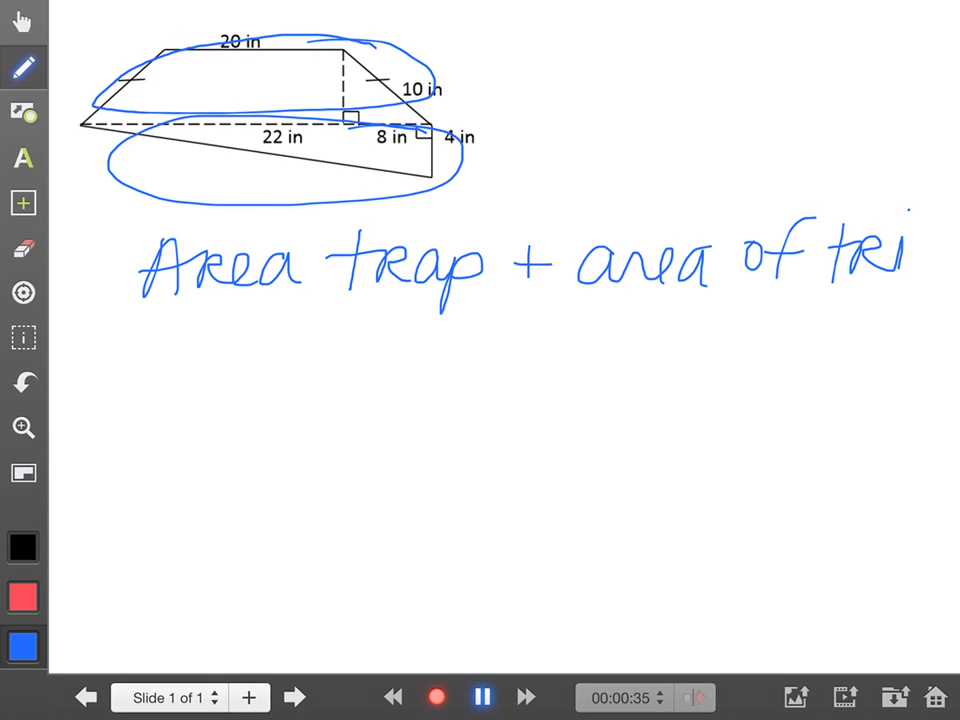
- Pause the recording and add a second slide with the trapezoid to continue on
click(484, 696)
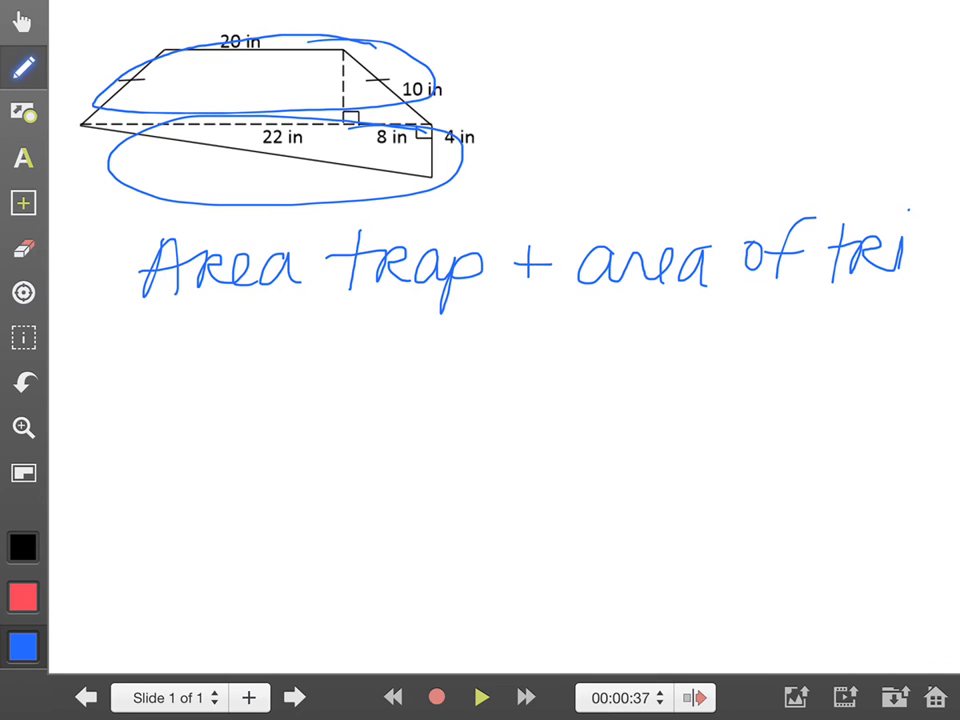
click(24, 204)
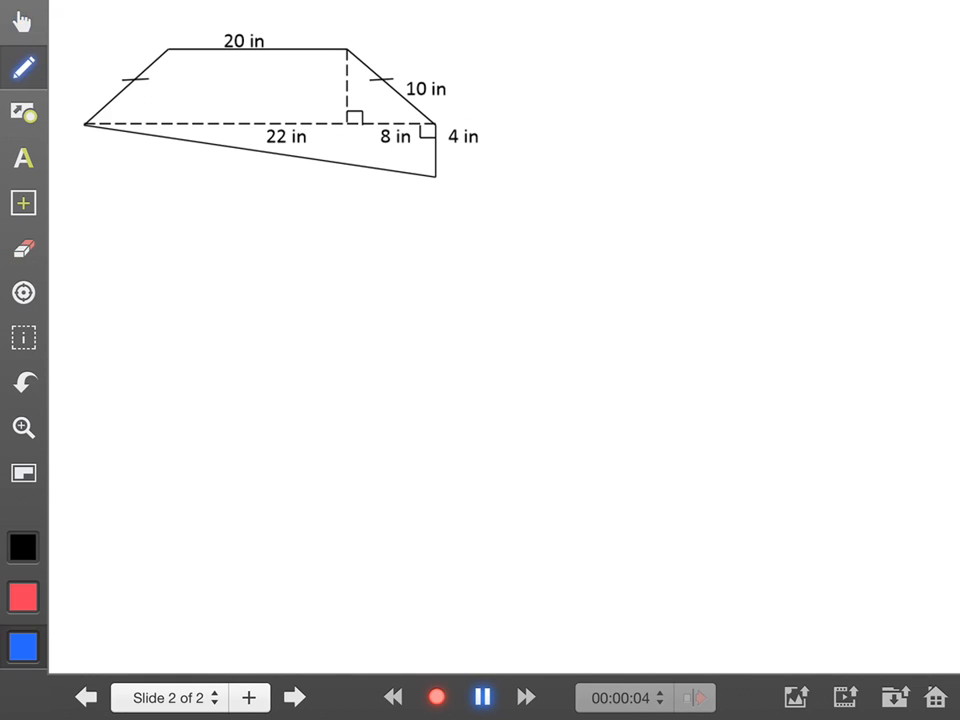
- Stop recording and return to the annotated Slide 1 of 2
drag(560, 430, 840, 570)
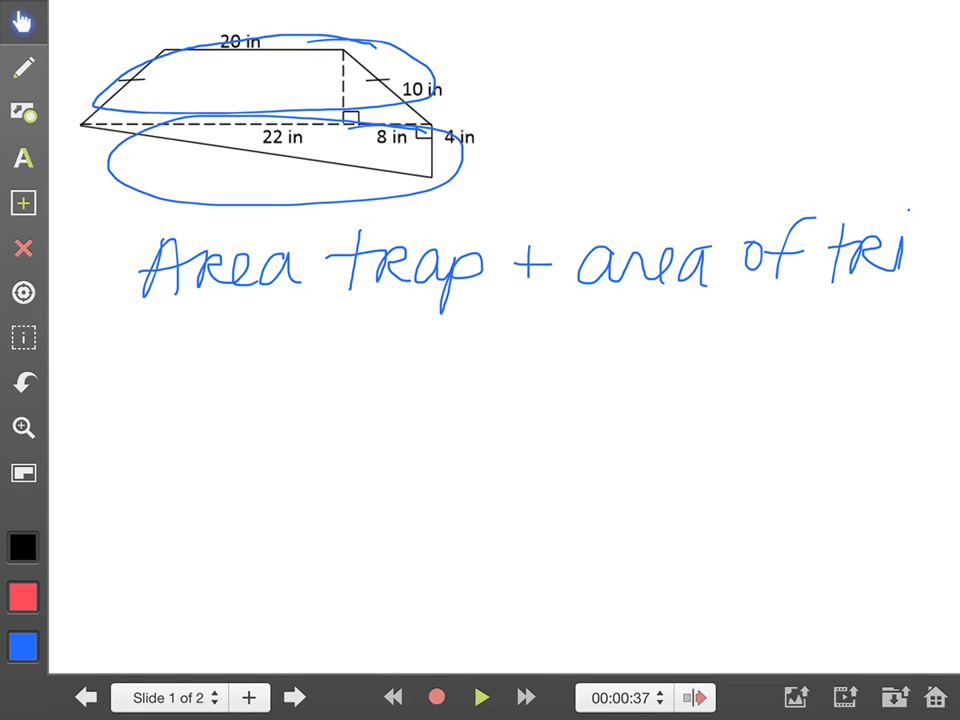
- Bring up the export options set to all slides as a video file to Google Drive
click(24, 68)
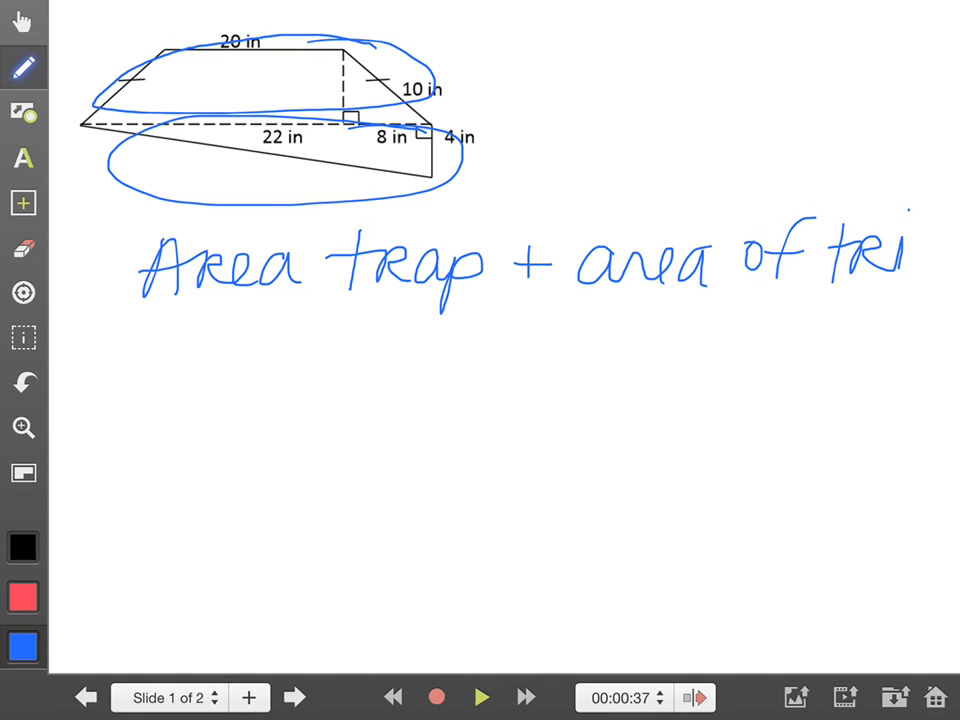
drag(850, 580, 850, 664)
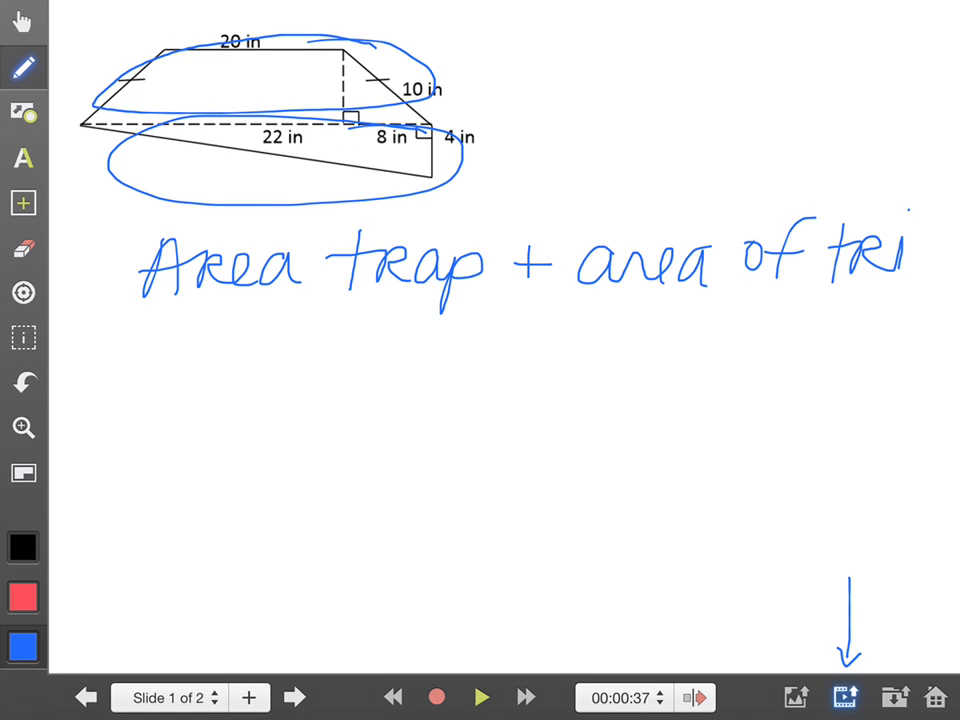
click(840, 696)
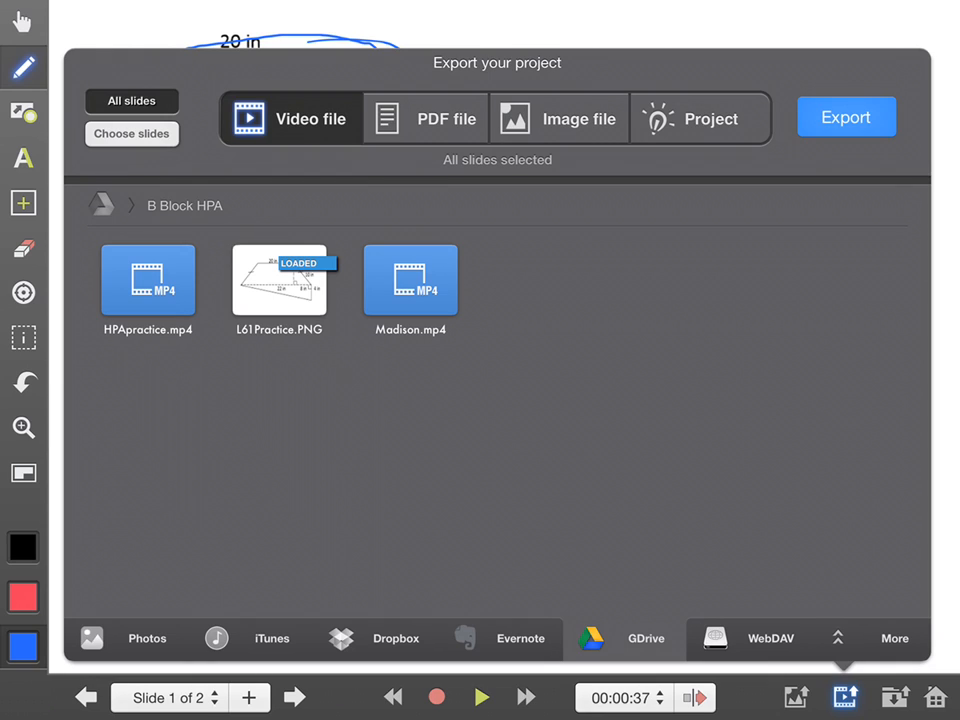
- Name the movie 'Campagna L61' and begin exporting the MP4 to Google Drive
click(844, 116)
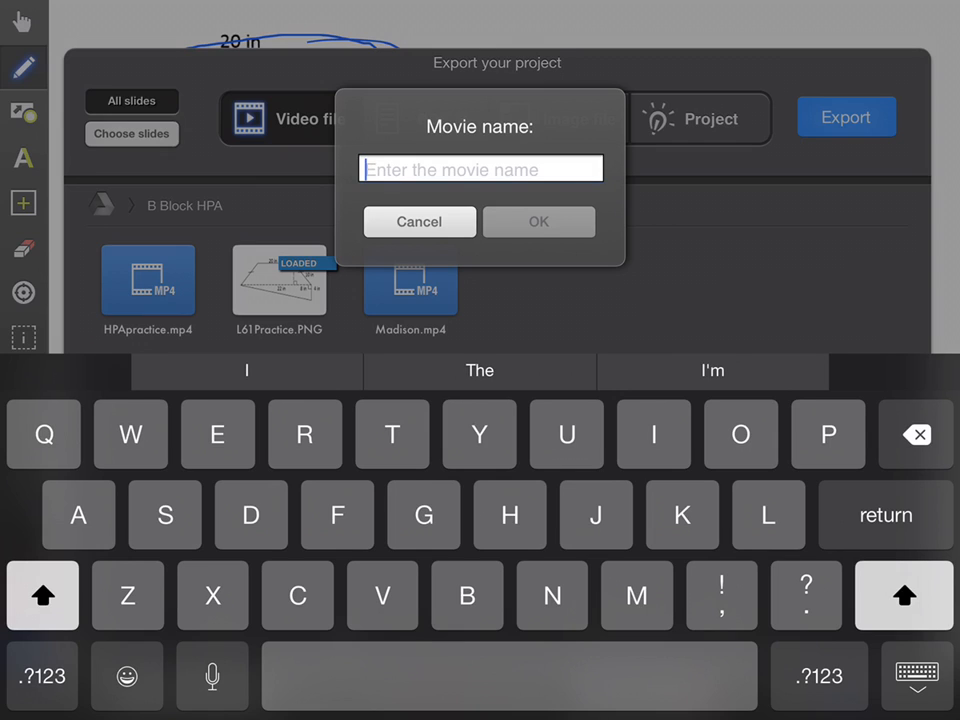
text(Cam)
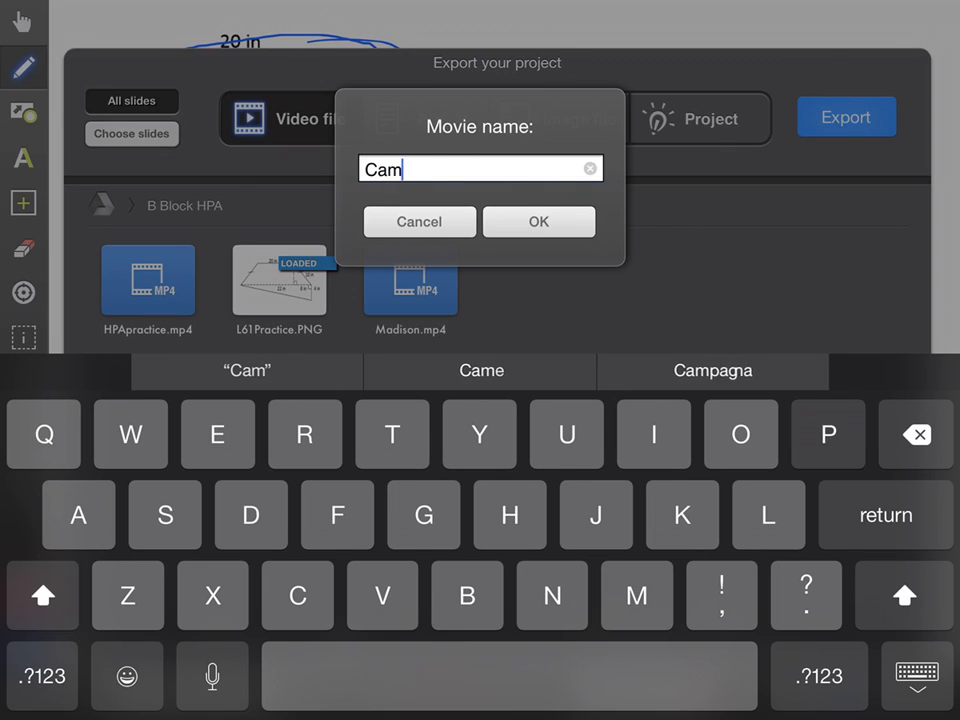
text(pagna L61)
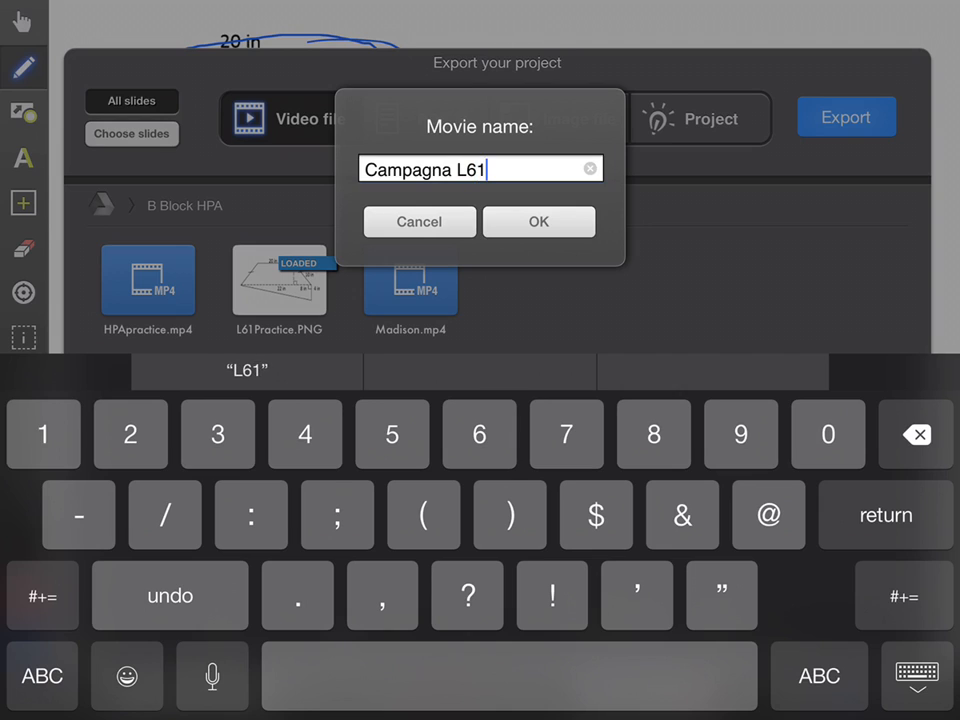
click(540, 220)
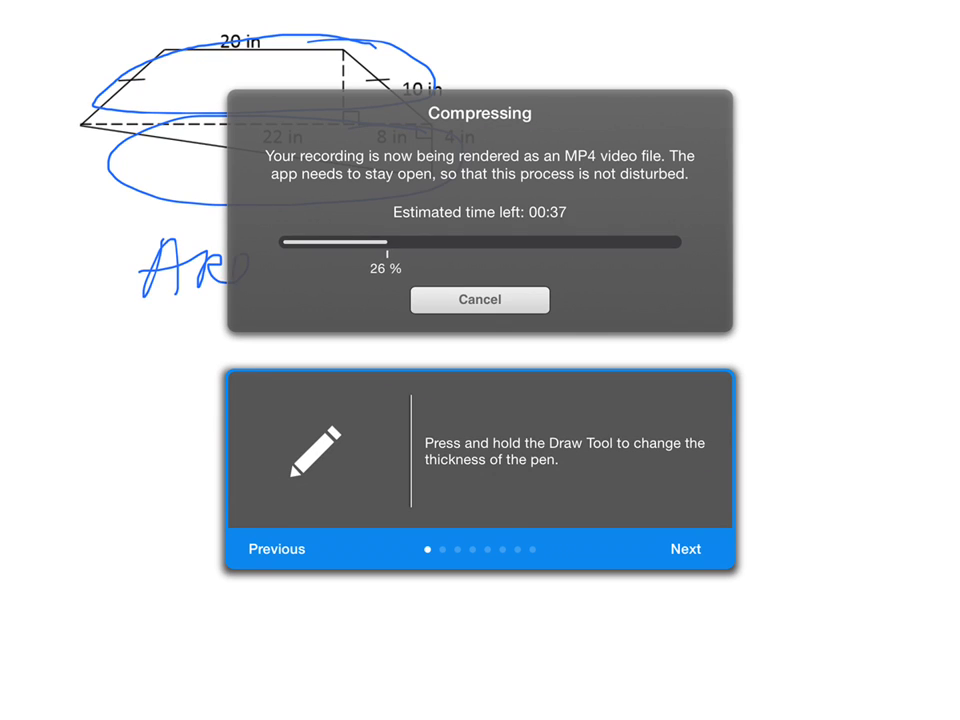
- Advance to the next tip card while the MP4 compression continues
click(684, 548)
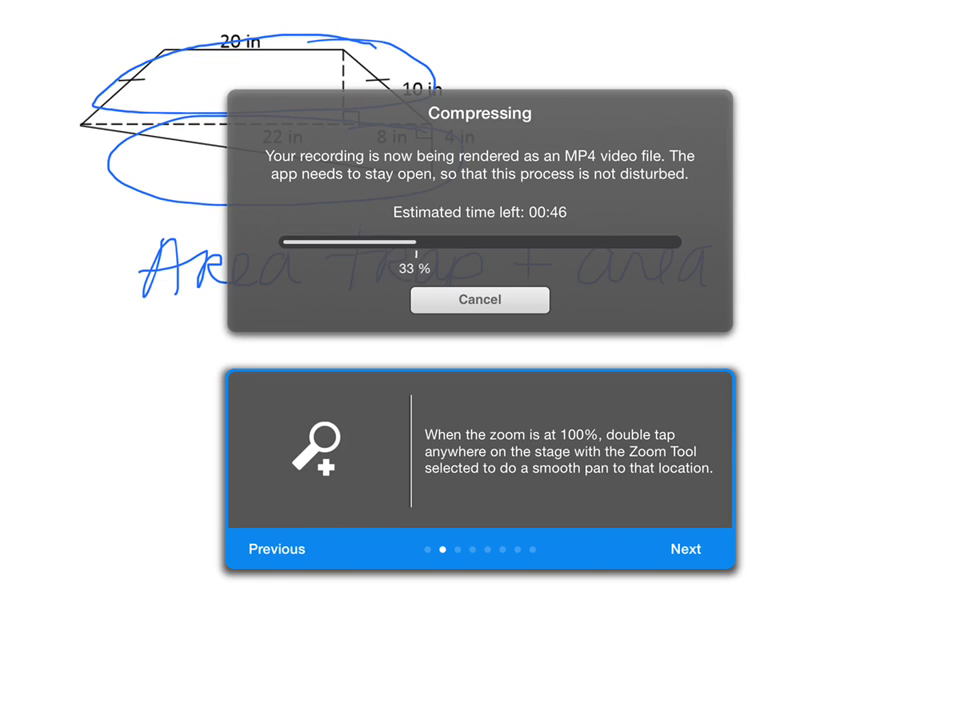
text(of t)
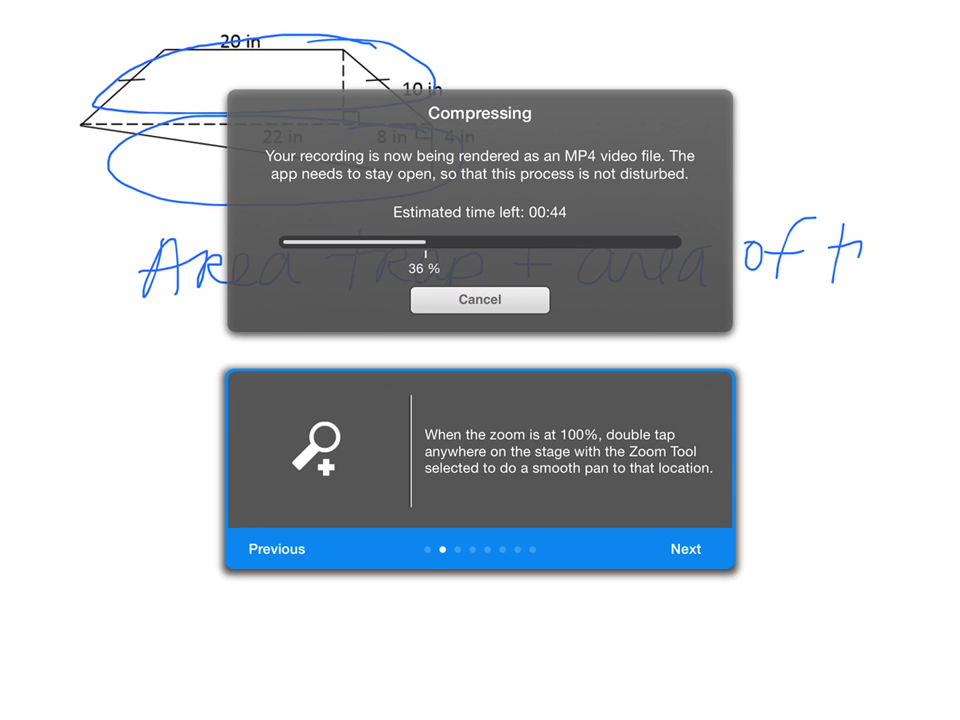